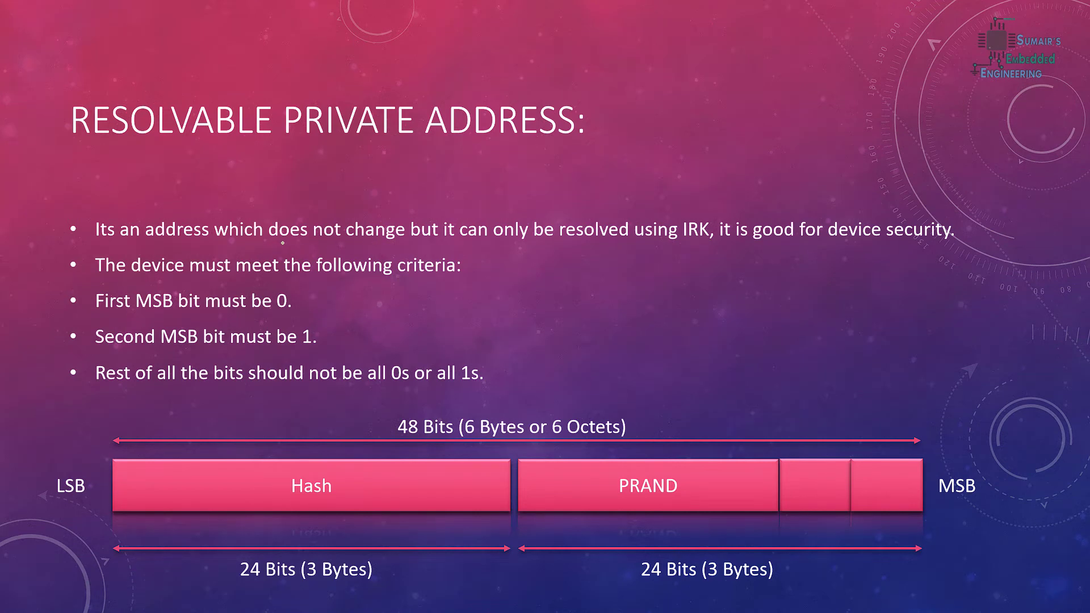
Underline "does not change" and "device security" in the first bullet with the pen.
drag(271, 243, 414, 243)
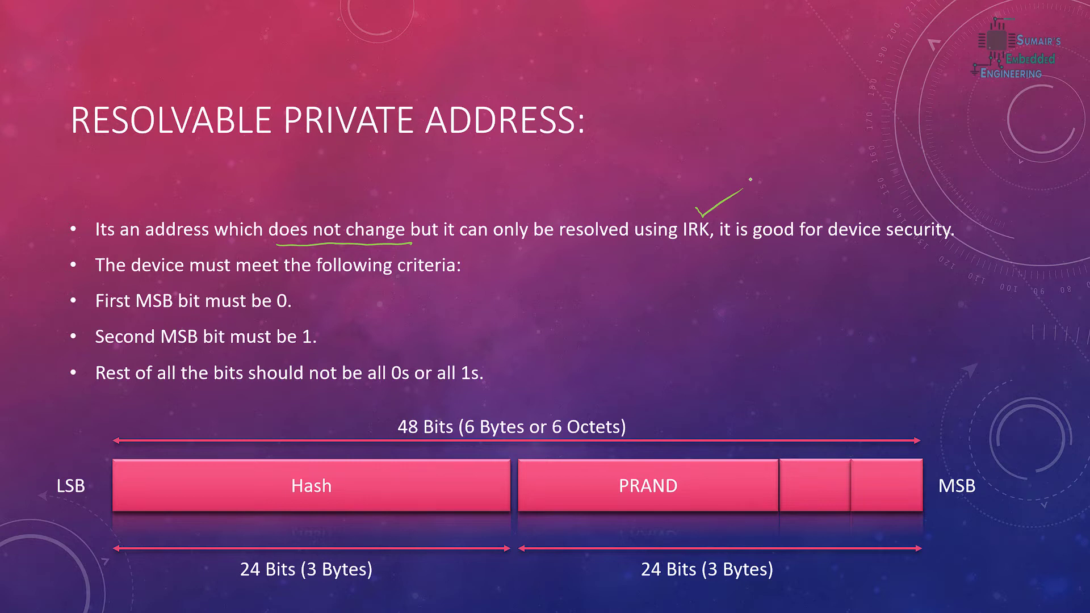
drag(827, 248, 936, 244)
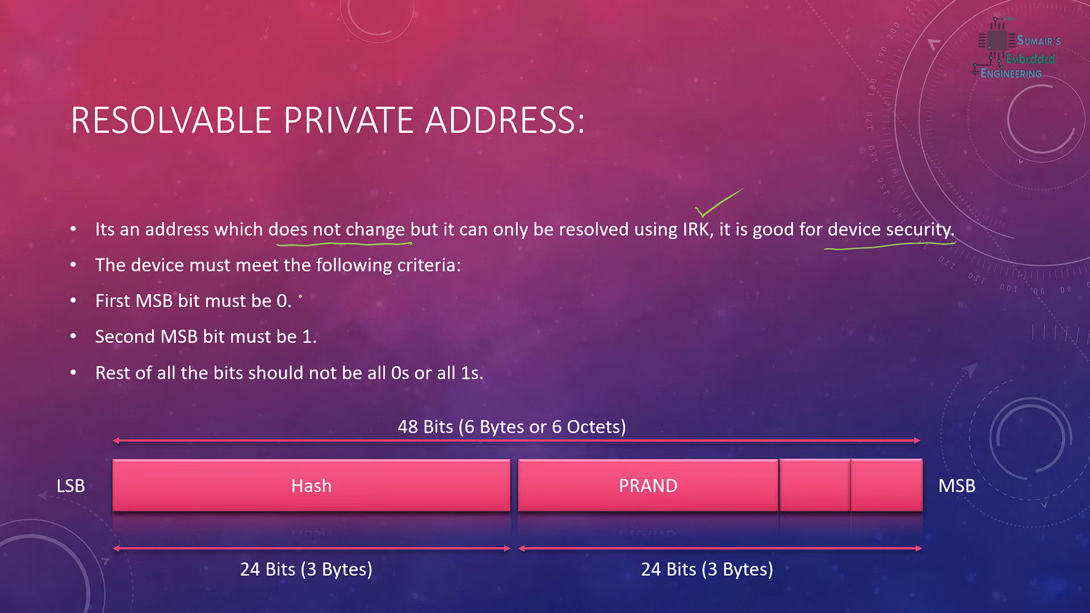
Tick the "First MSB bit must be 0" bullet and ink a 0 in the rightmost MSB box.
drag(295, 306, 323, 292)
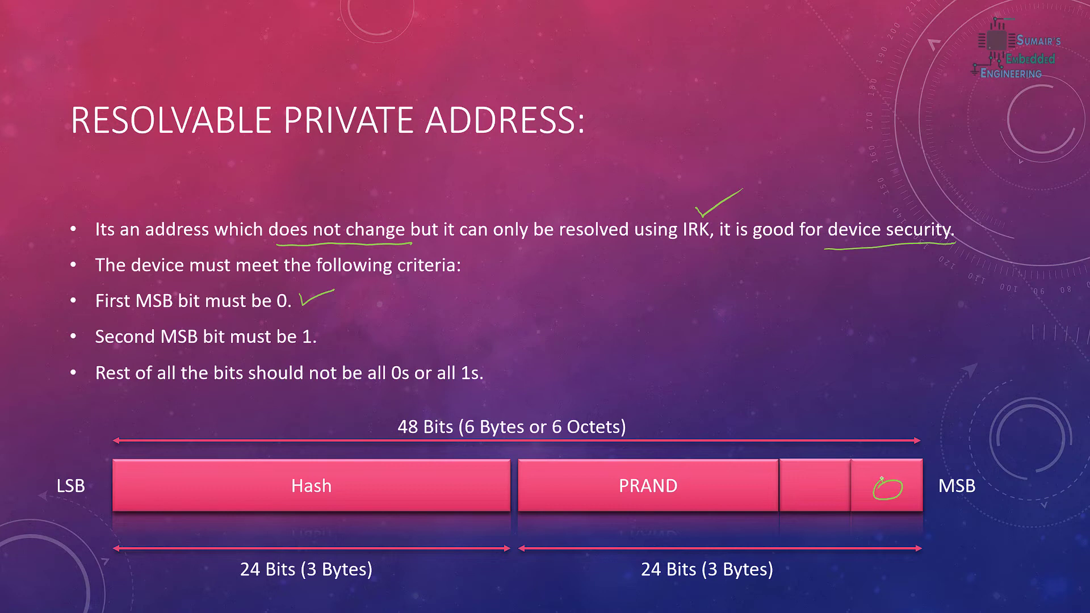
drag(803, 480, 820, 498)
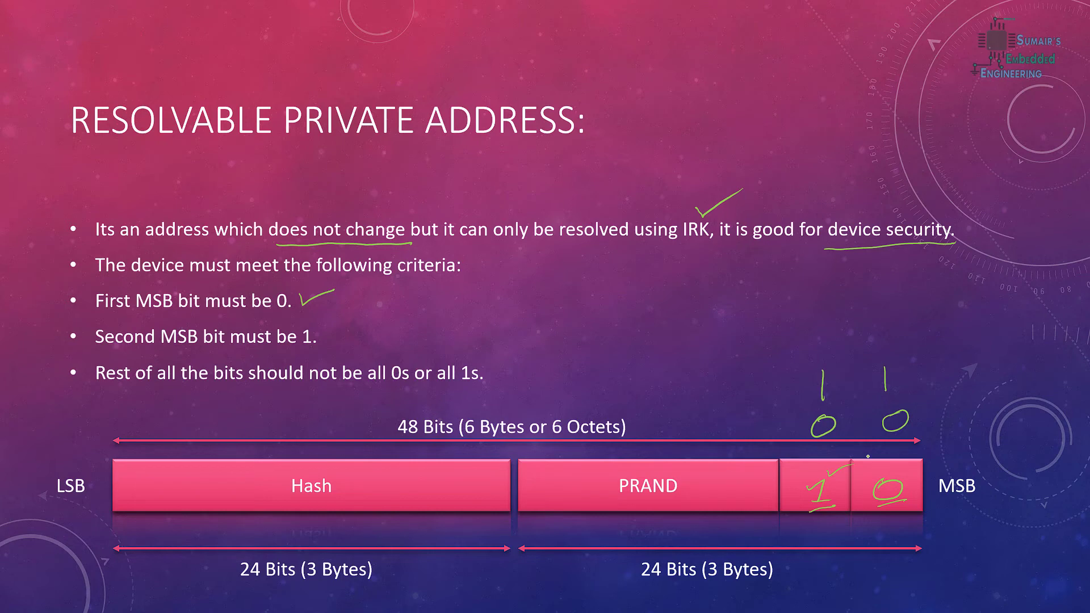
mouse_move(753, 525)
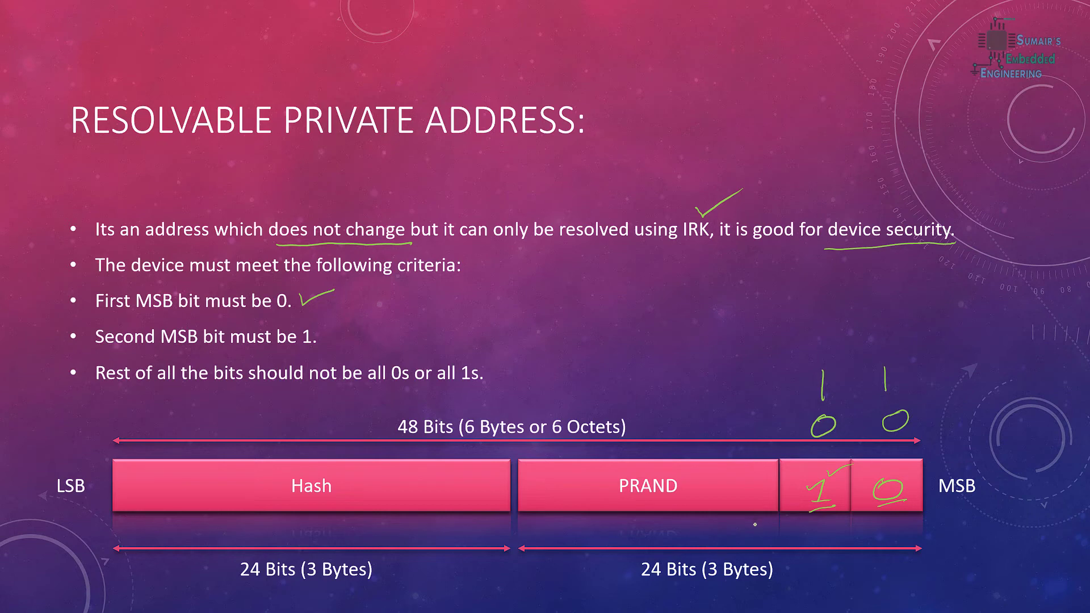